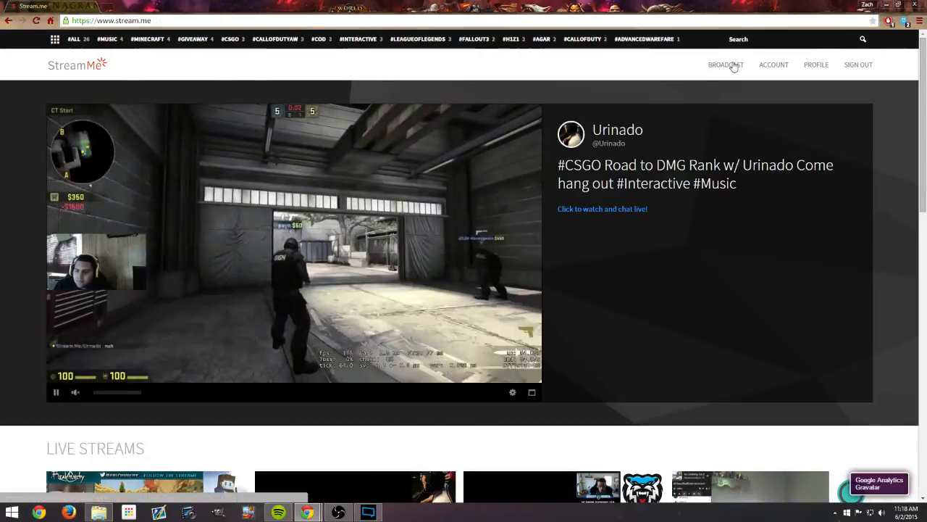
# Show the Stream.me Broadcast Settings page listing the channel's stream key and RTMP path
pyautogui.scroll(-3)
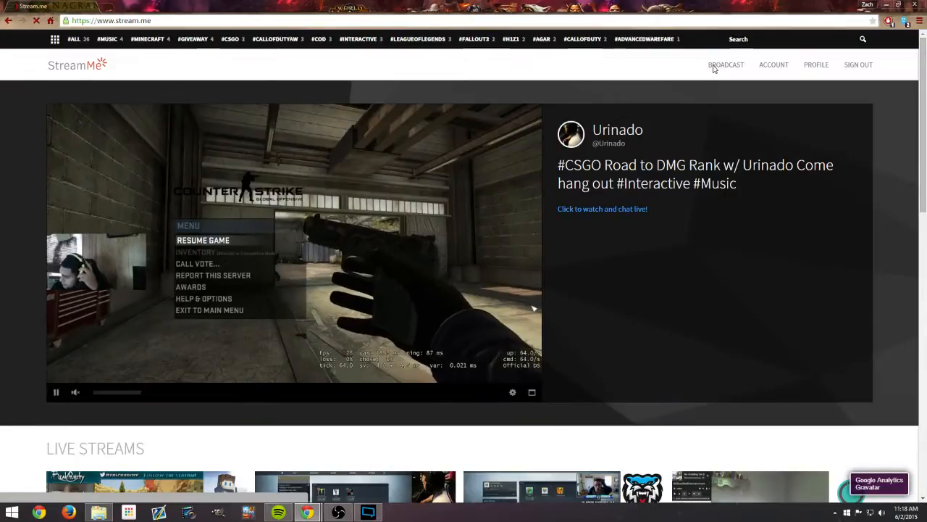
pyautogui.click(726, 65)
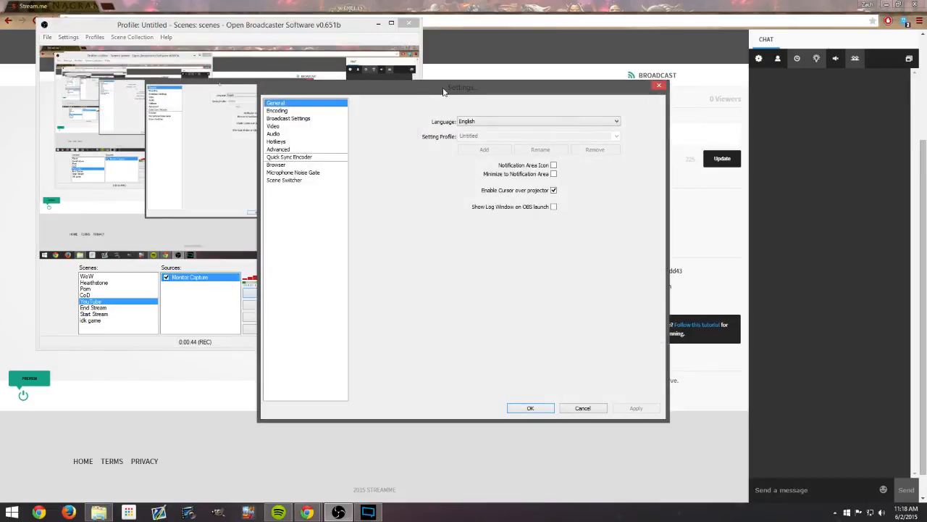
# Show OBS Broadcast Settings with Custom service, rtmp://uc1-origin.stream.me/origin and the Stream.me key as play path
pyautogui.click(289, 118)
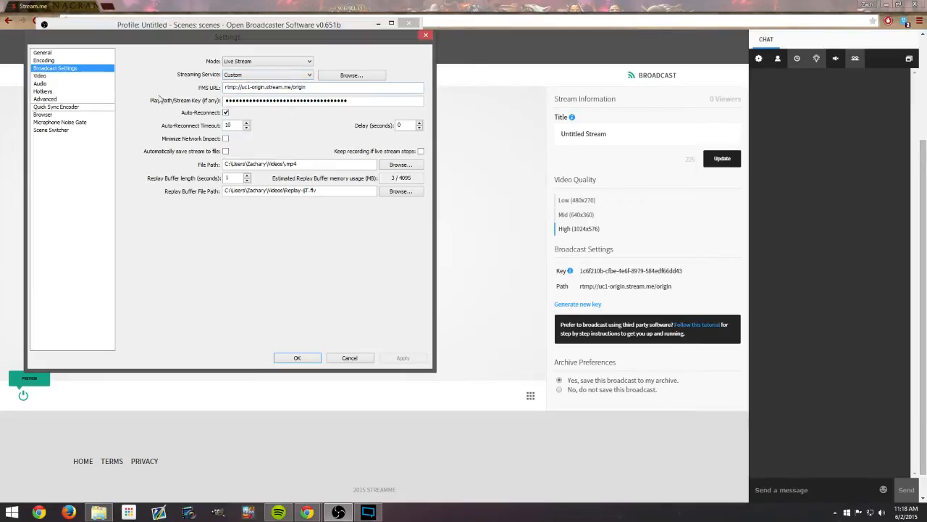
pyautogui.moveTo(607, 269)
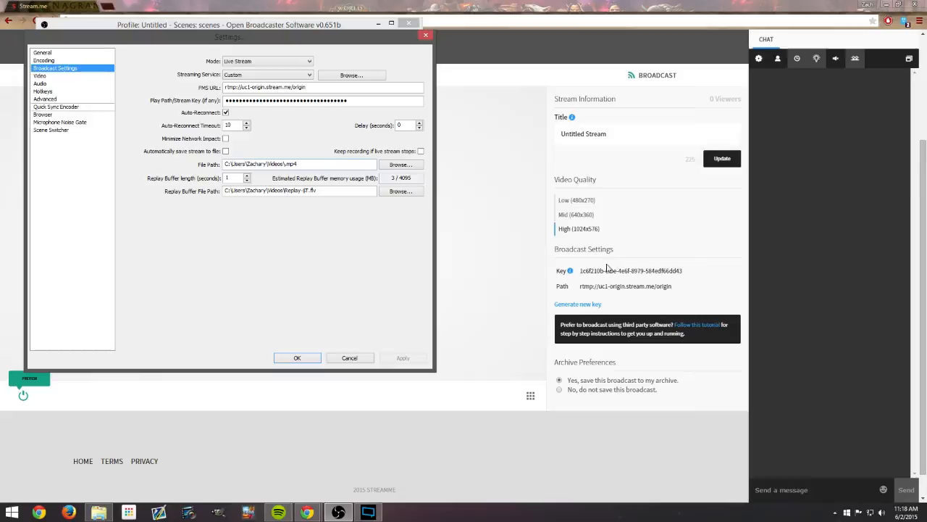
pyautogui.moveTo(667, 294)
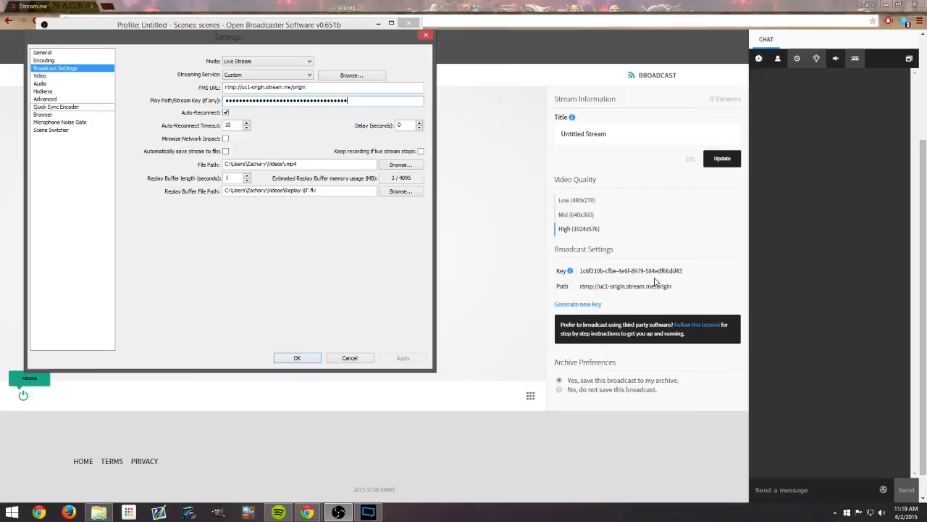
pyautogui.moveTo(698, 272)
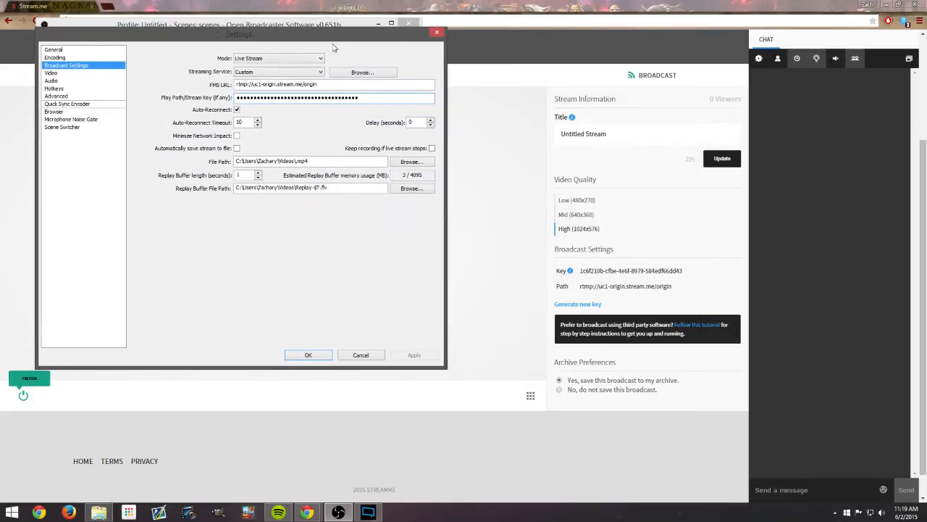
# Review OBS Encoding and Video pages: x264, 3250 kbps CBR, audio bitrate left at 192 AAC
pyautogui.click(55, 58)
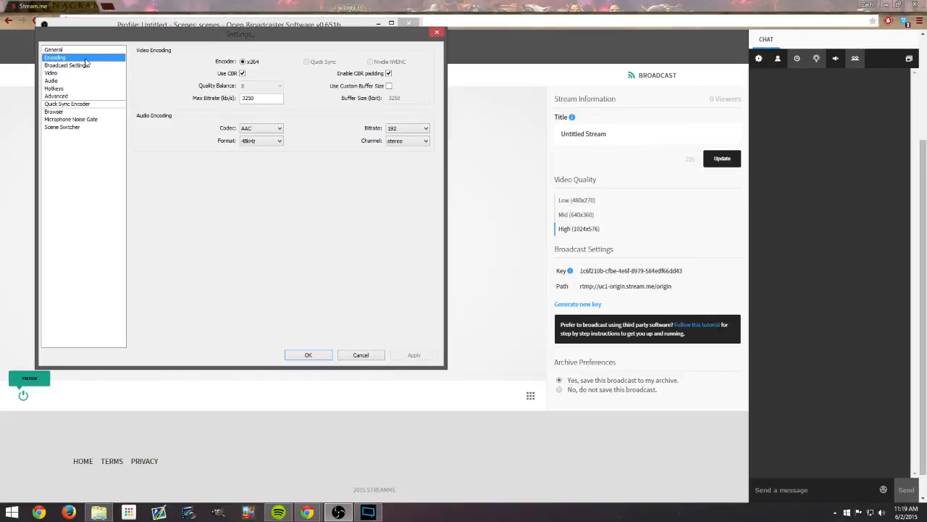
pyautogui.moveTo(119, 89)
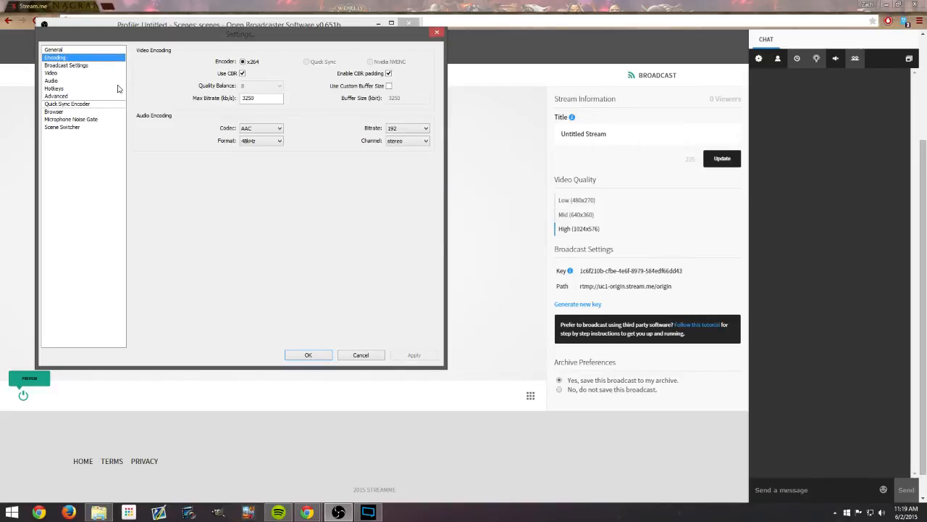
pyautogui.click(52, 72)
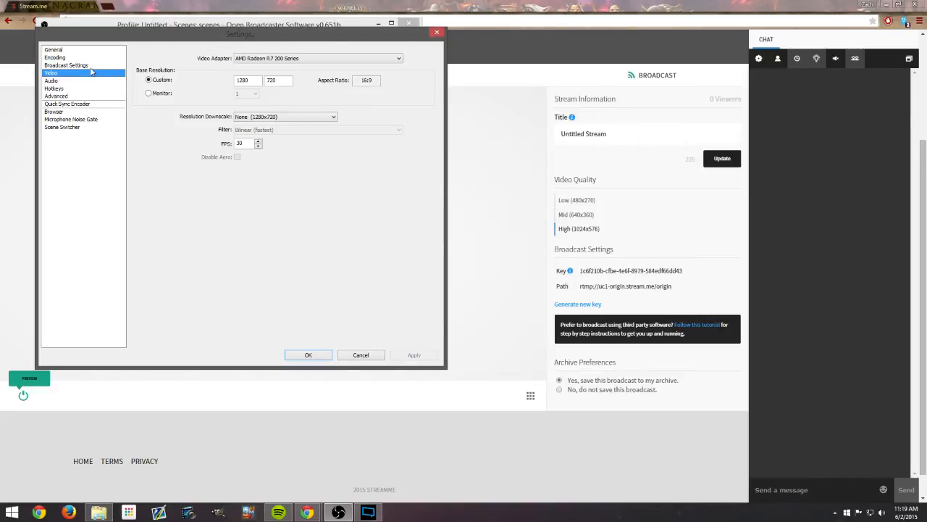
pyautogui.click(55, 57)
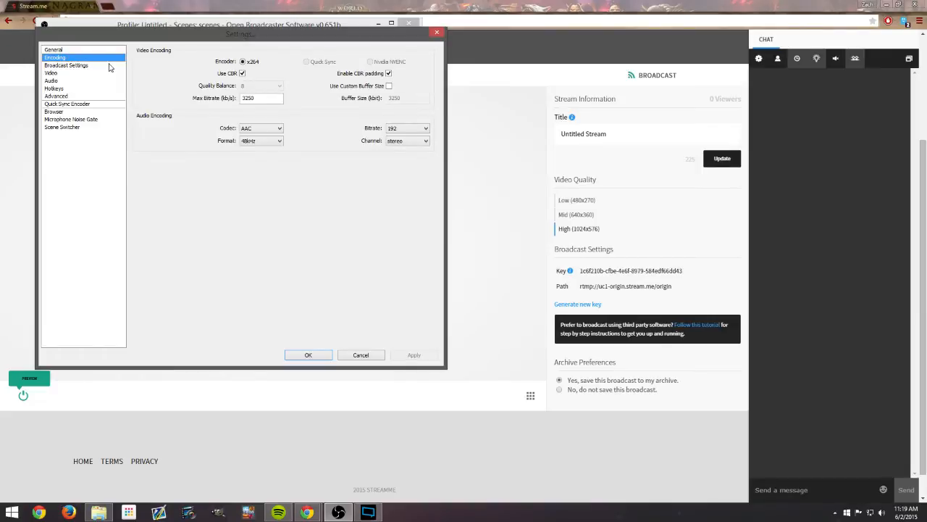
pyautogui.click(261, 98)
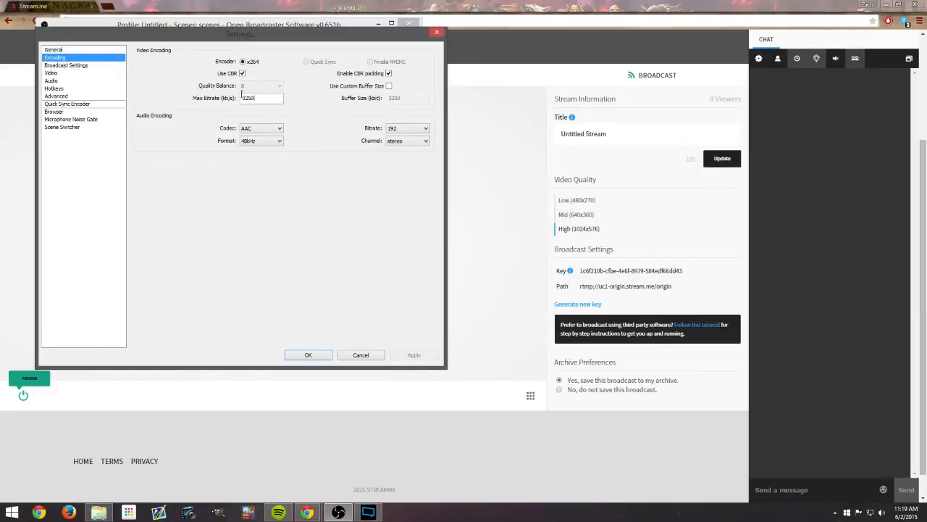
pyautogui.click(406, 128)
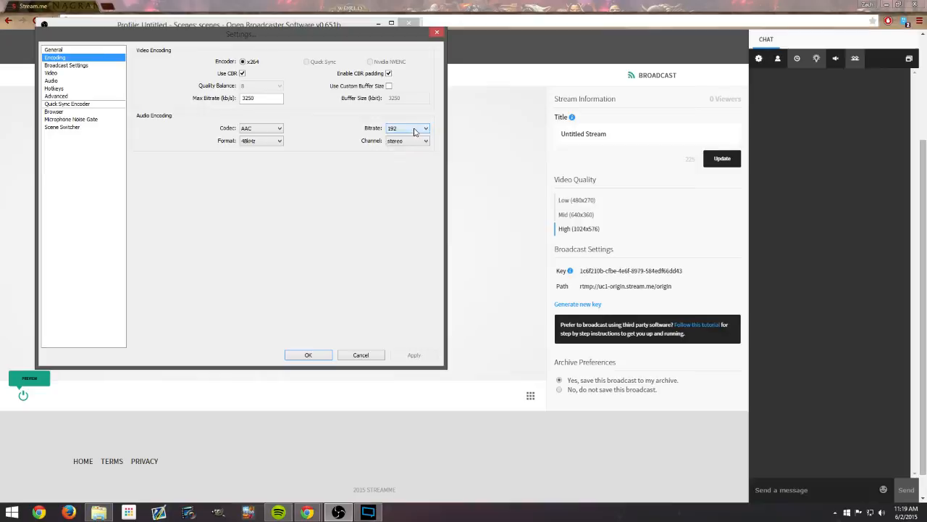
pyautogui.click(426, 128)
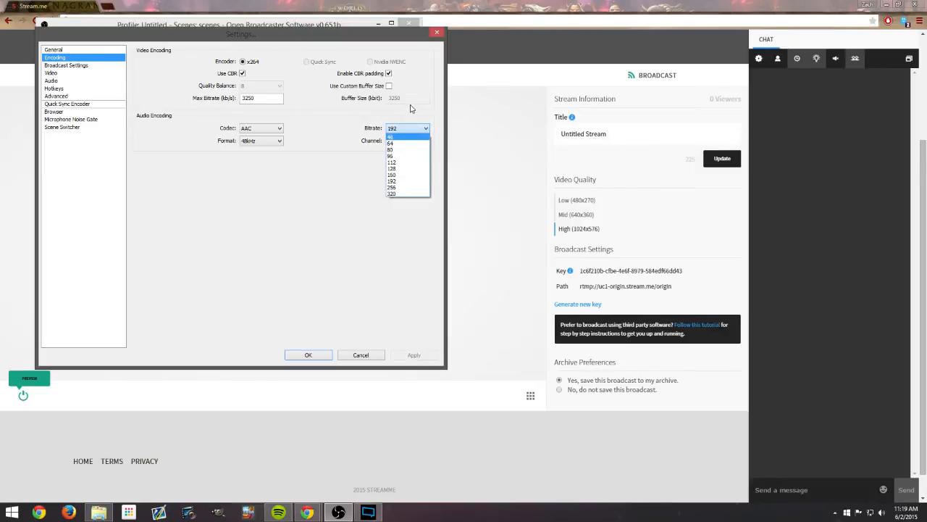
pyautogui.click(52, 73)
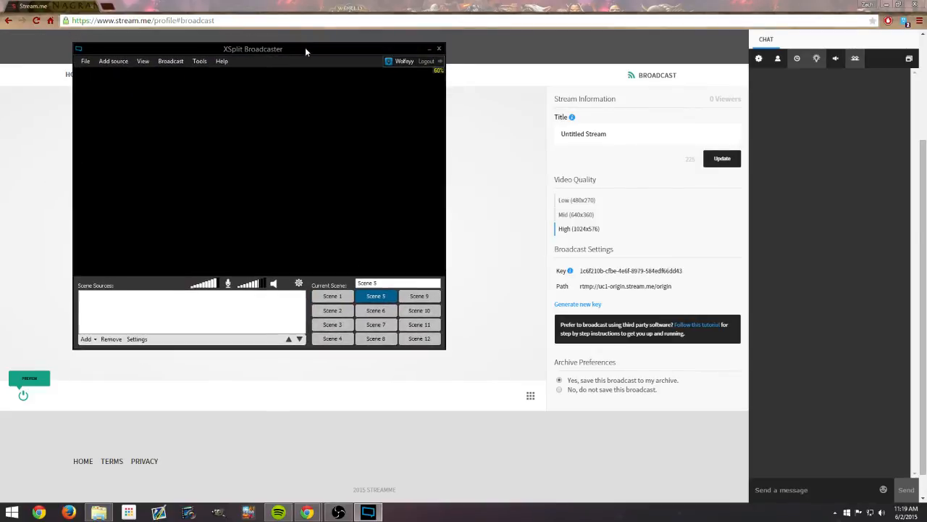
# In XSplit's Broadcast menu, add a Custom RTMP channel so its blank Channel Properties appear
pyautogui.moveTo(253, 49); pyautogui.dragTo(276, 33)
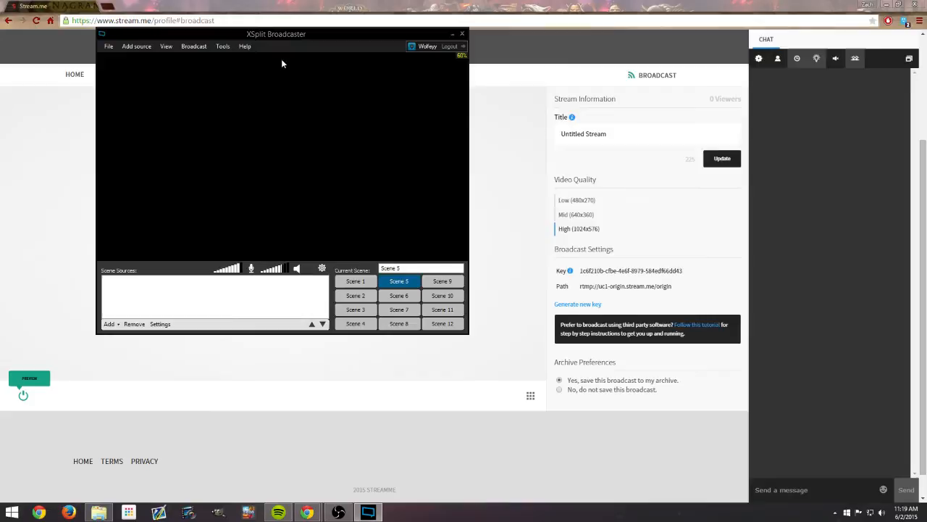
pyautogui.moveTo(276, 34); pyautogui.dragTo(261, 48)
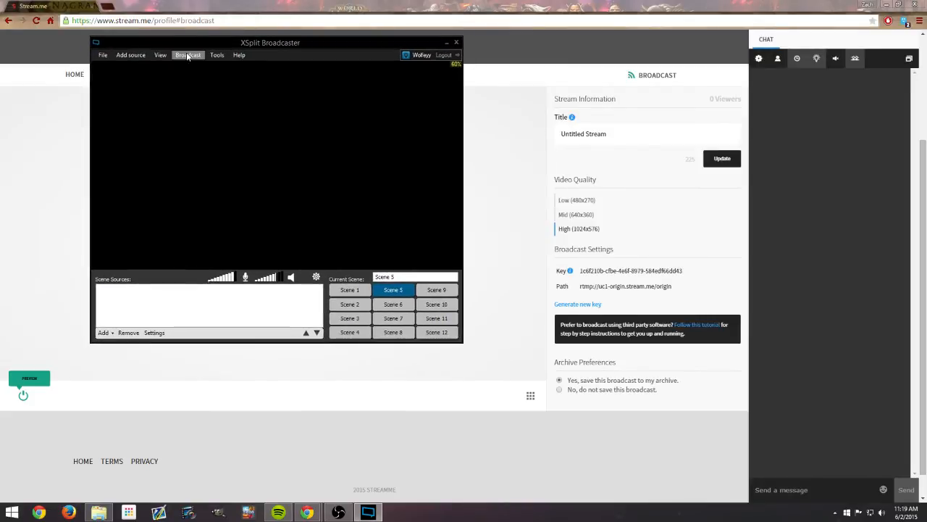
pyautogui.click(188, 54)
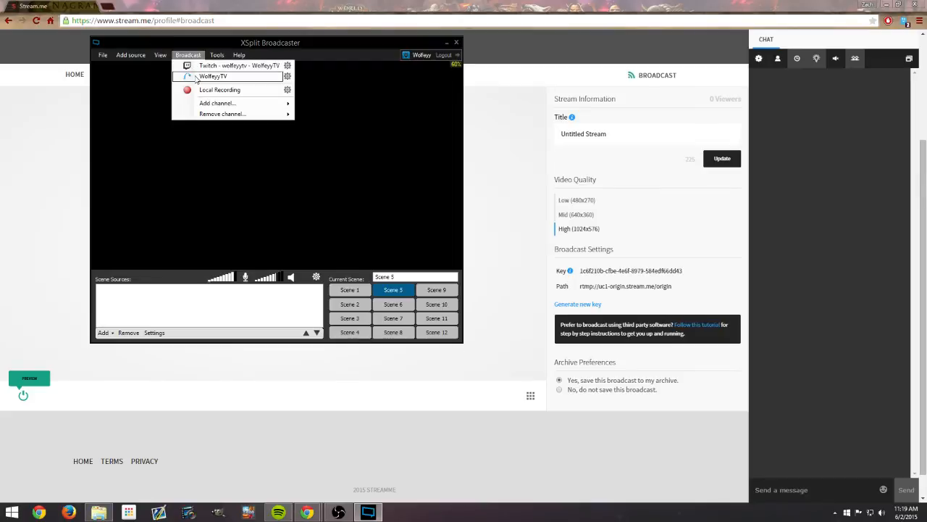
pyautogui.click(188, 54)
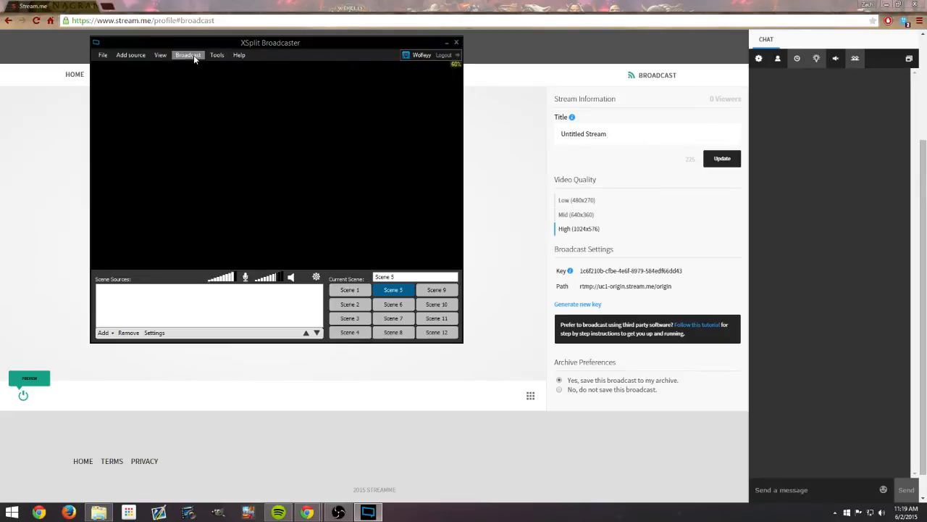
pyautogui.click(188, 55)
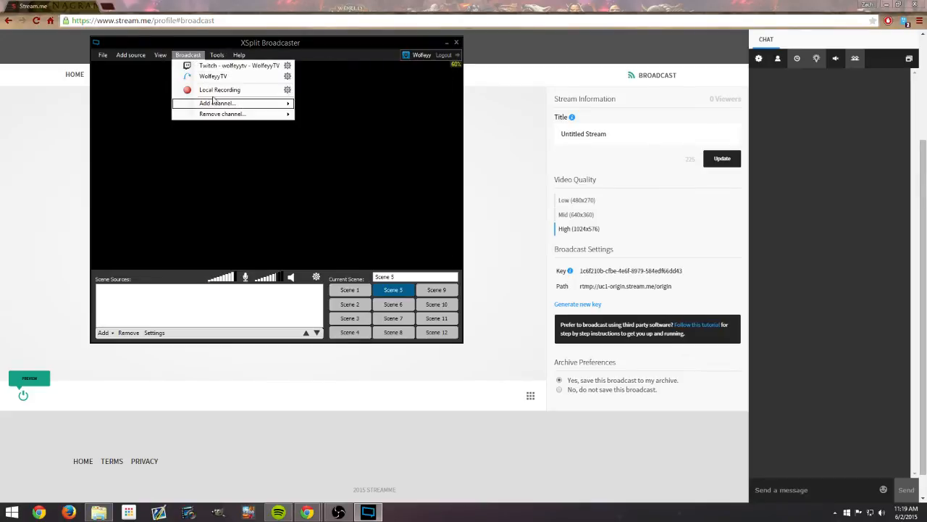
pyautogui.moveTo(231, 65)
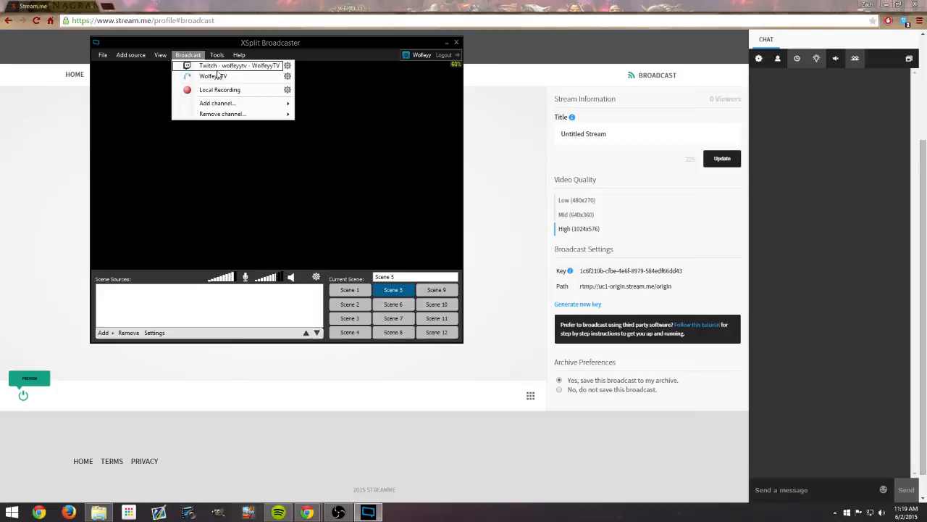
pyautogui.moveTo(226, 103)
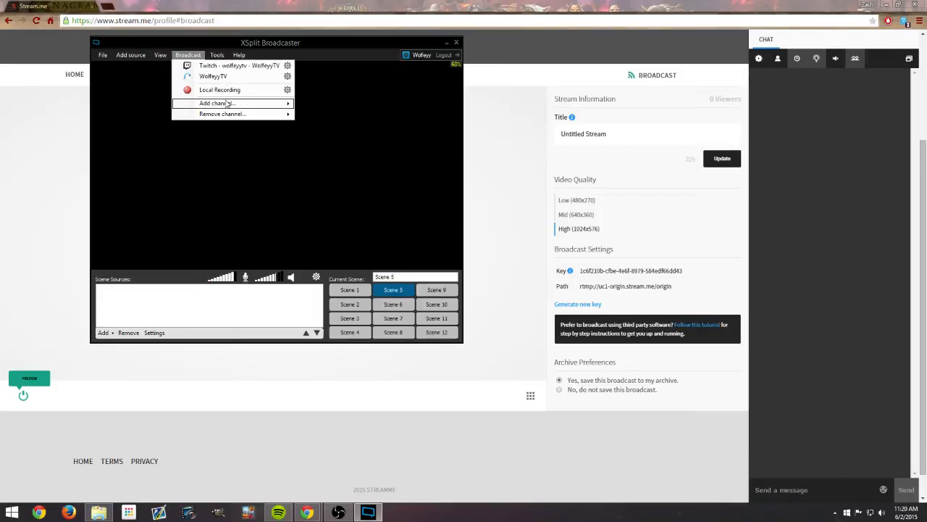
pyautogui.moveTo(217, 103)
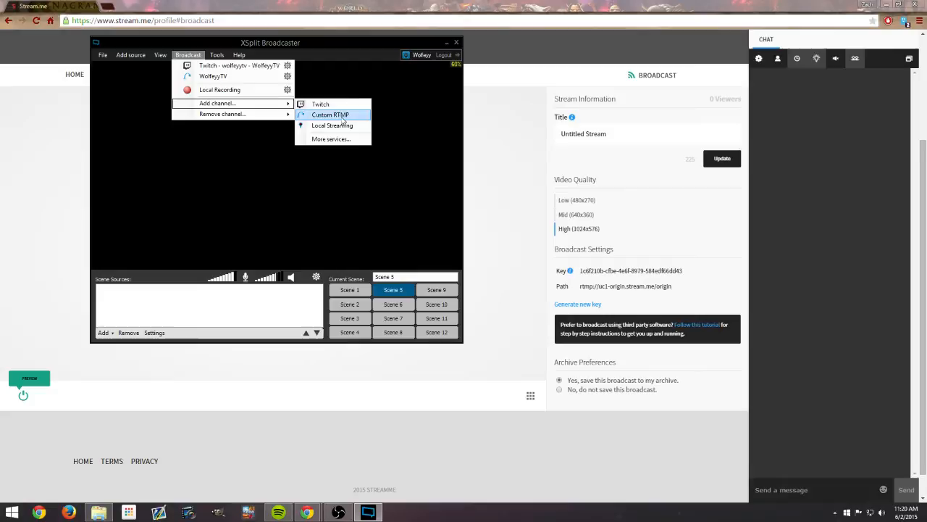
pyautogui.click(331, 115)
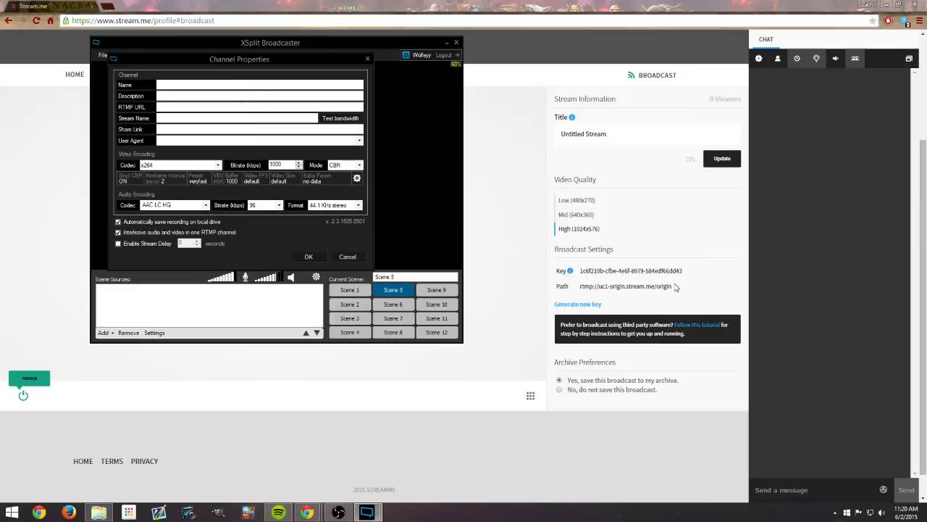
pyautogui.click(218, 107)
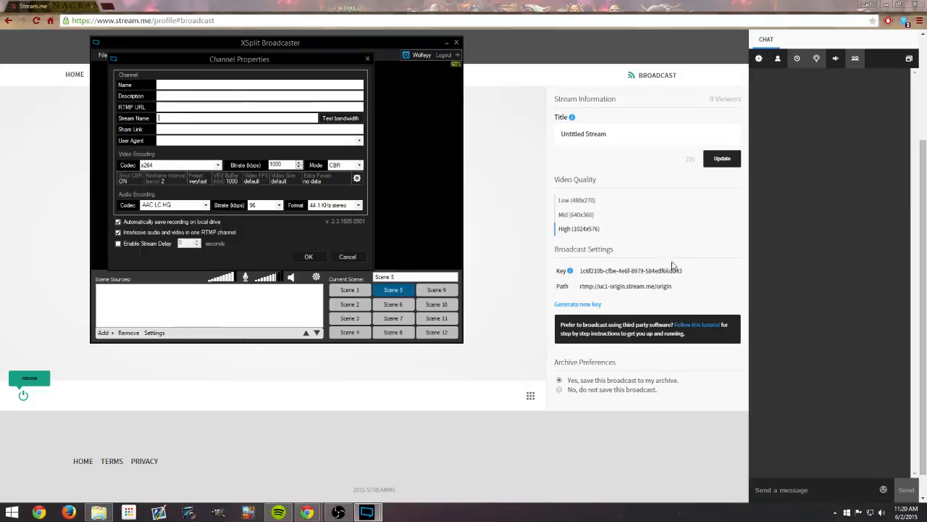
pyautogui.moveTo(605, 266)
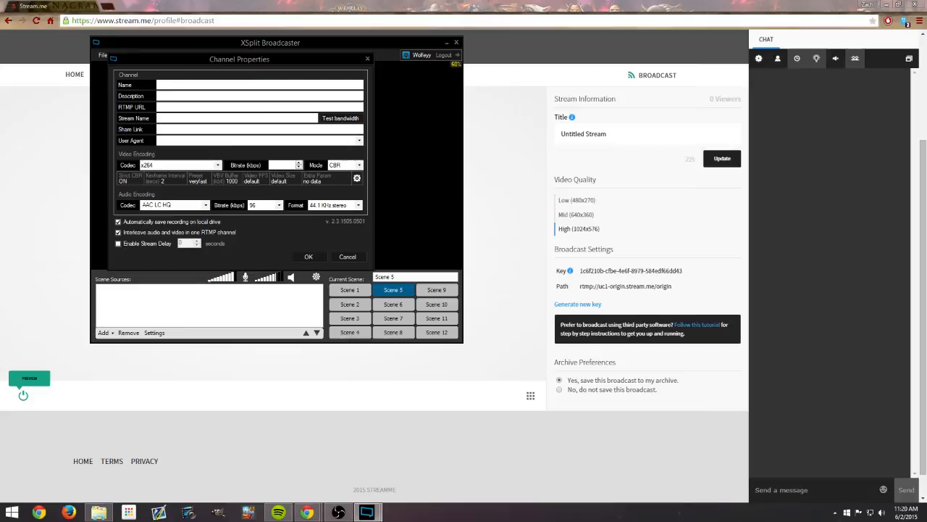
pyautogui.click(279, 165)
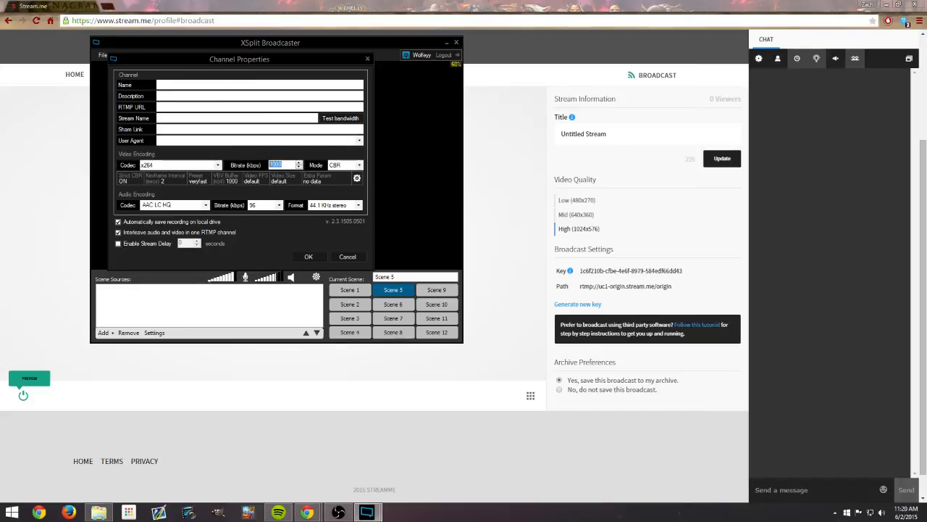
pyautogui.click(281, 164)
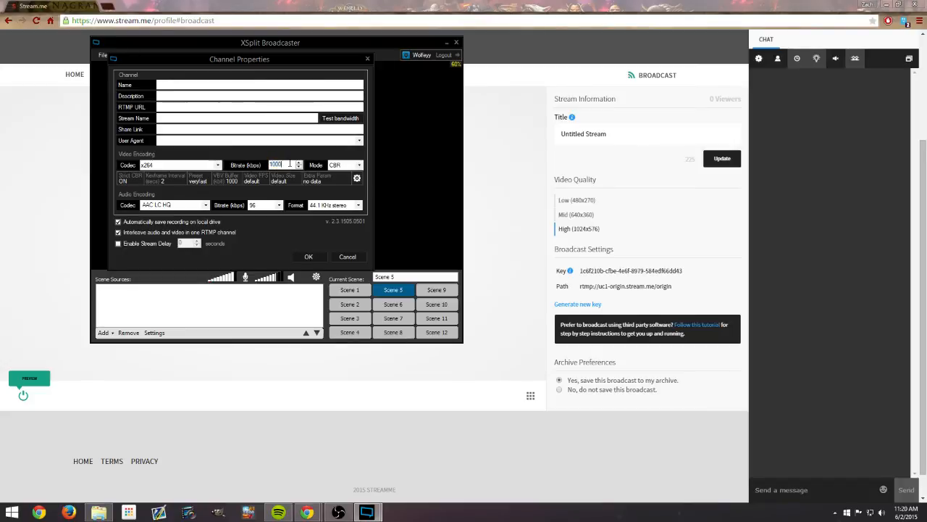
pyautogui.click(277, 205)
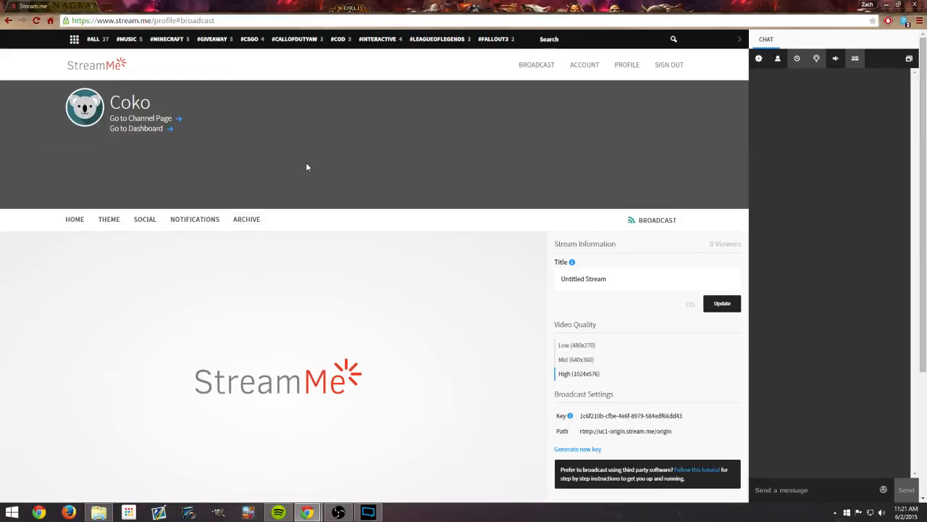
pyautogui.moveTo(304, 163)
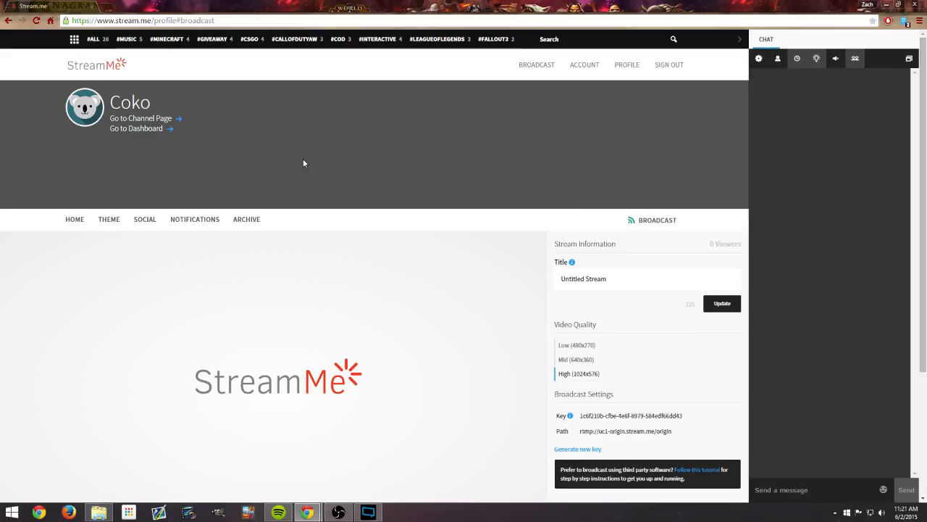
pyautogui.moveTo(314, 158)
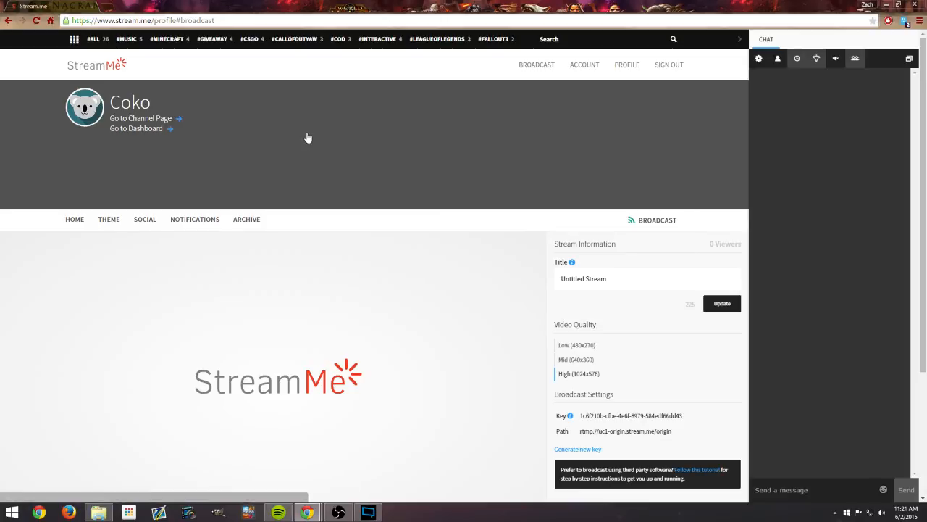
pyautogui.moveTo(321, 131)
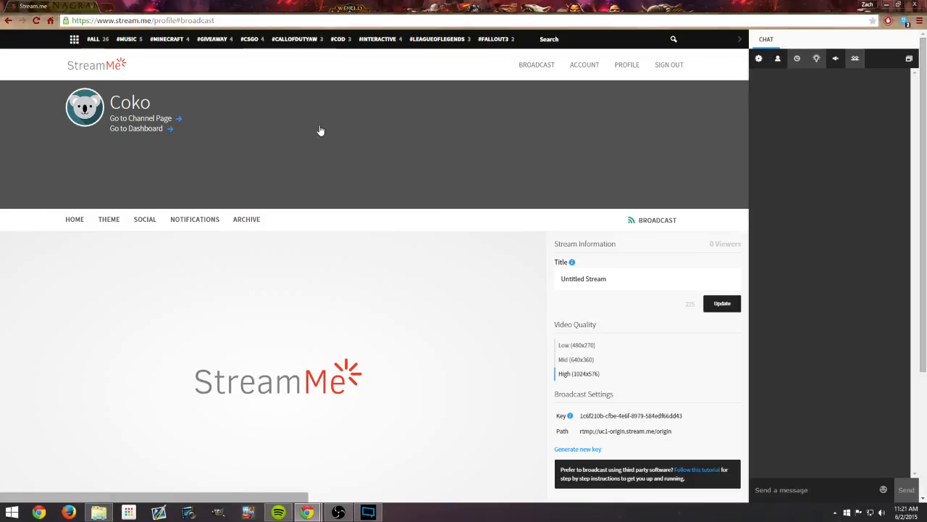
pyautogui.moveTo(366, 407)
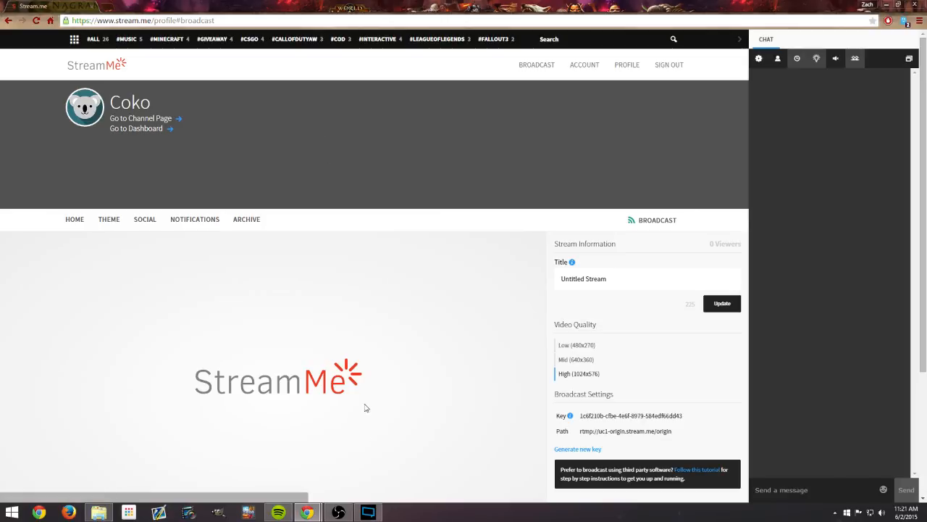